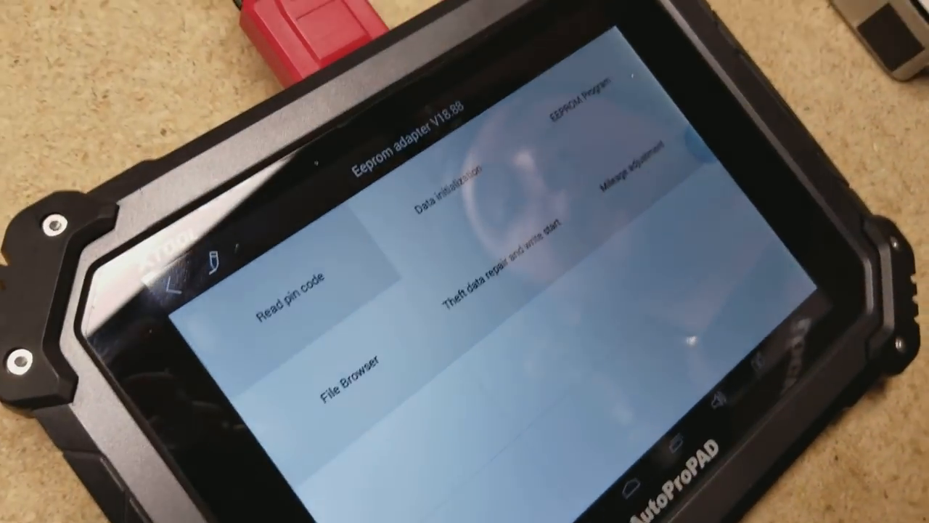
Start Data initialization on the Eeprom adapter and confirm the adapter-connected notice.
click(450, 189)
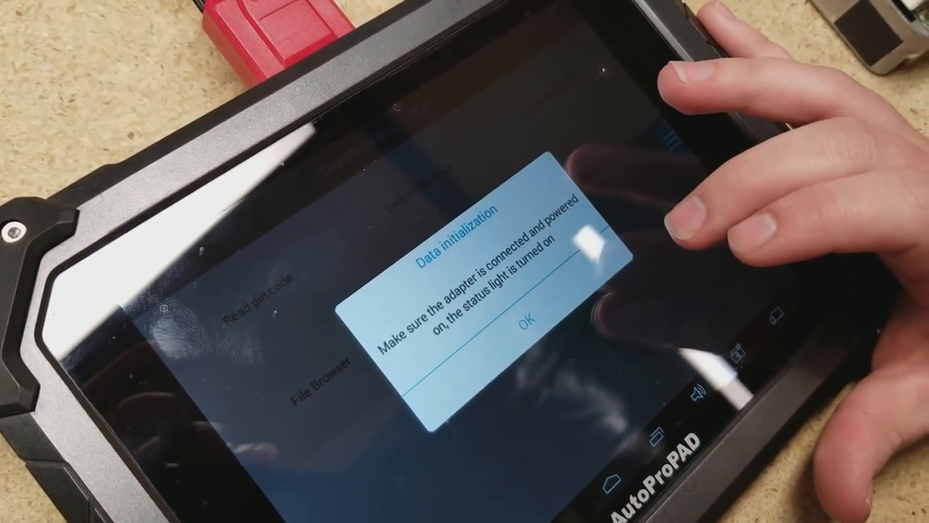
click(528, 322)
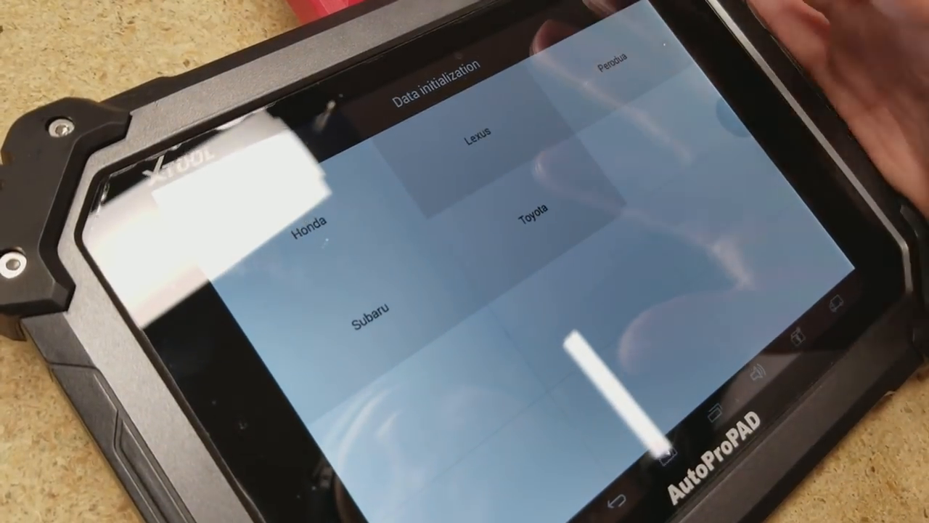
click(529, 218)
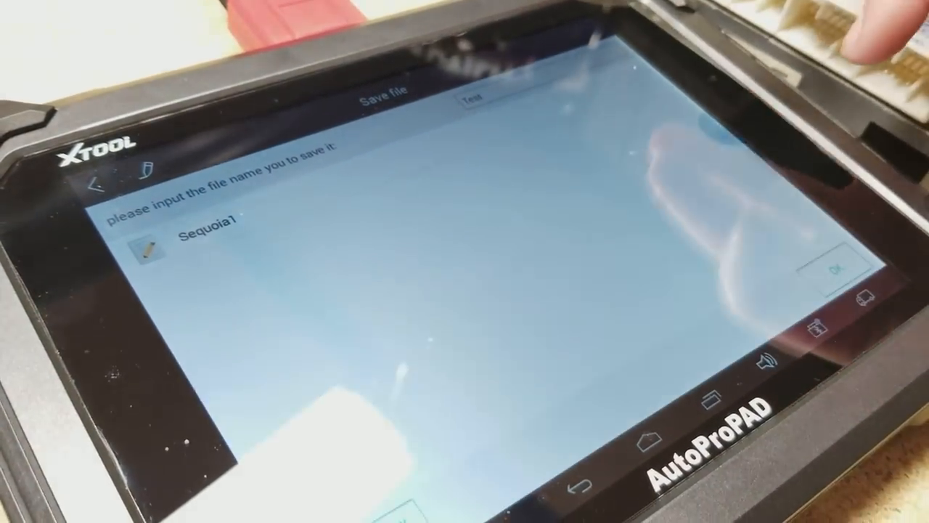
Save the Toyota 16-bit (93C56) backup file as 'Sequoia1'.
click(833, 269)
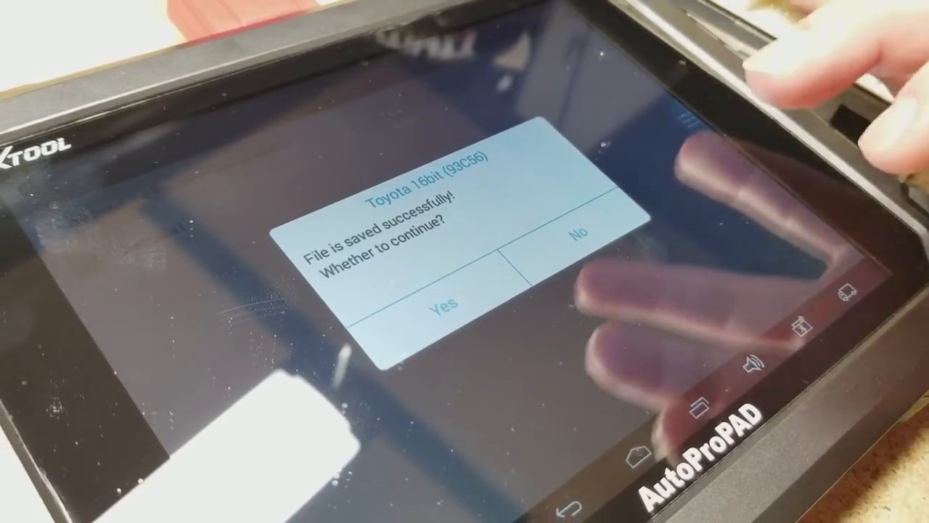
Continue past the file-saved prompt to flash the data, then acknowledge 'Data initialized successfully'.
click(442, 301)
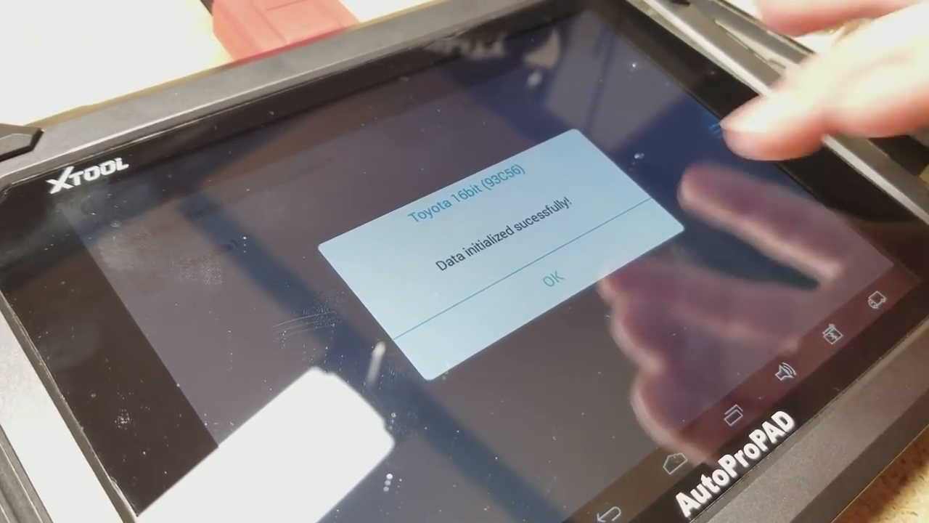
click(549, 274)
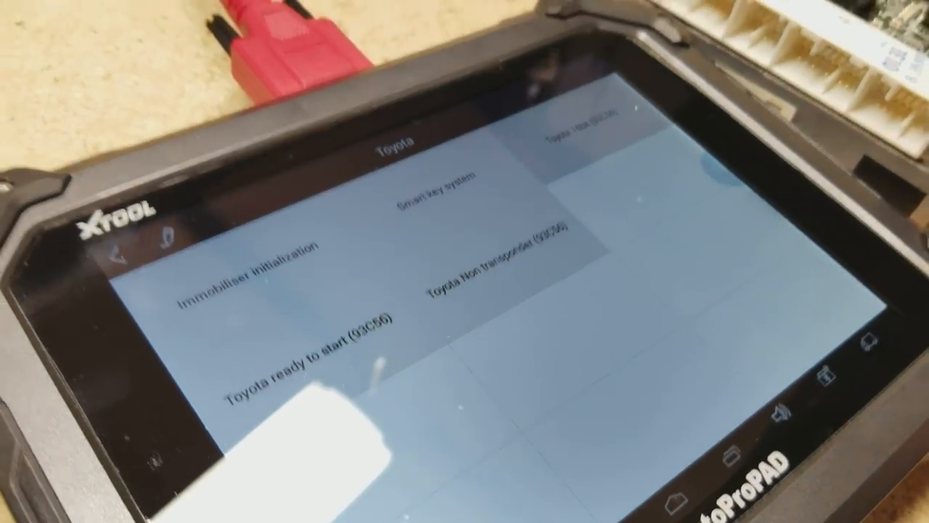